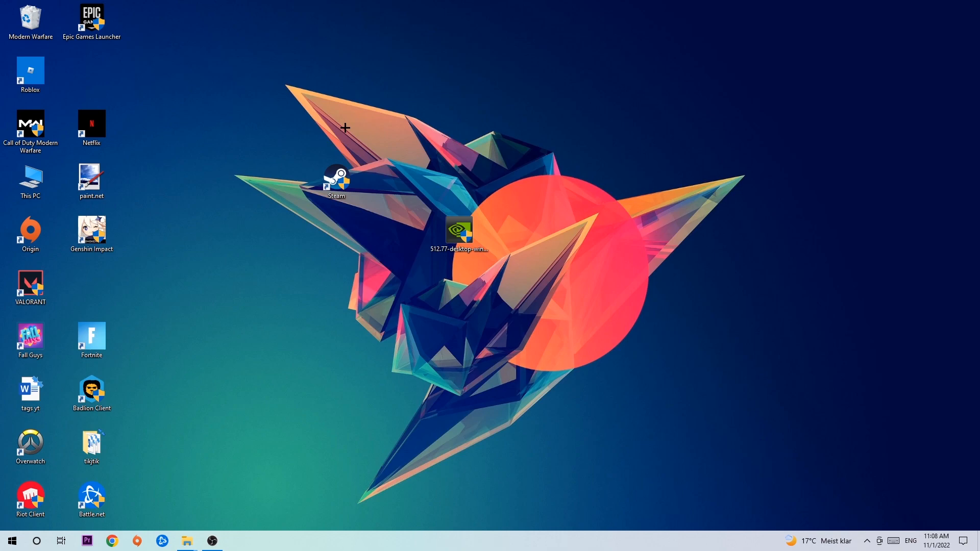
{"action": "mouse_move", "coordinate": [342, 127]}
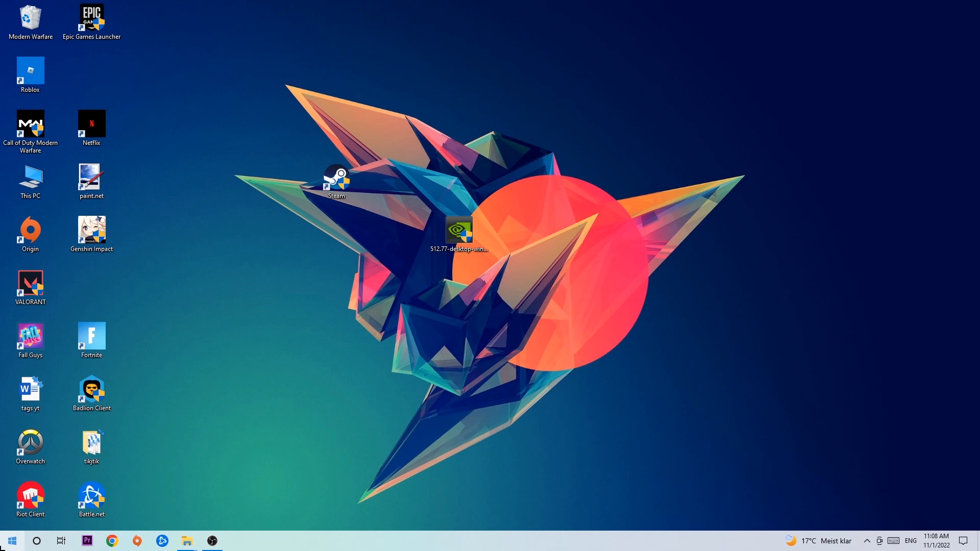
Search Start for 'wind' and launch the Windows Defender Firewall control panel
{"action": "left_click", "coordinate": [10, 540]}
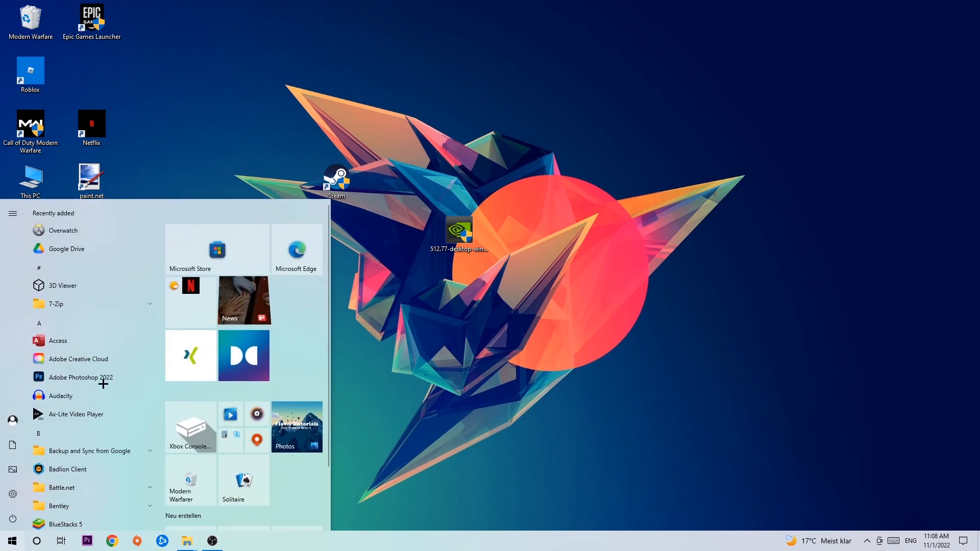
{"action": "mouse_move", "coordinate": [177, 369]}
{"action": "type", "text": "wind"}
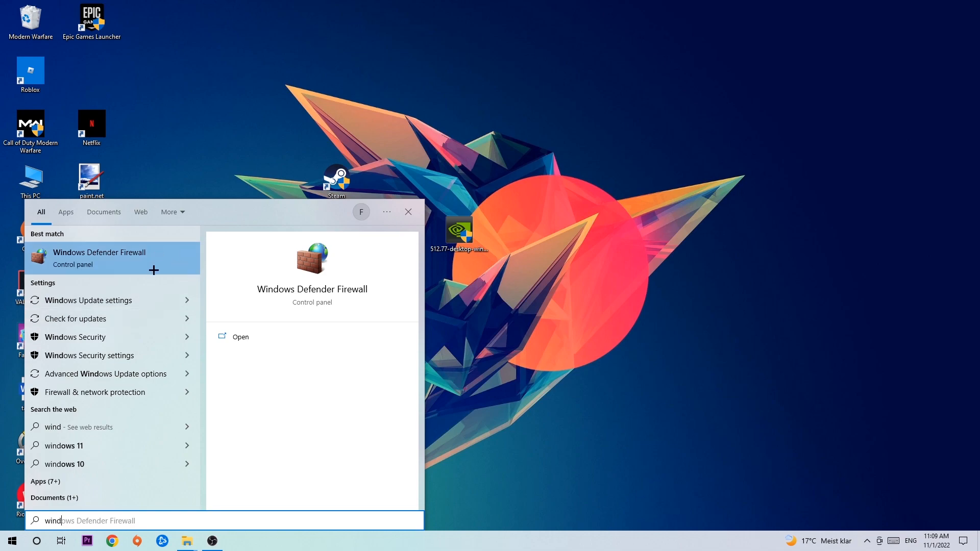
{"action": "left_click", "coordinate": [99, 259]}
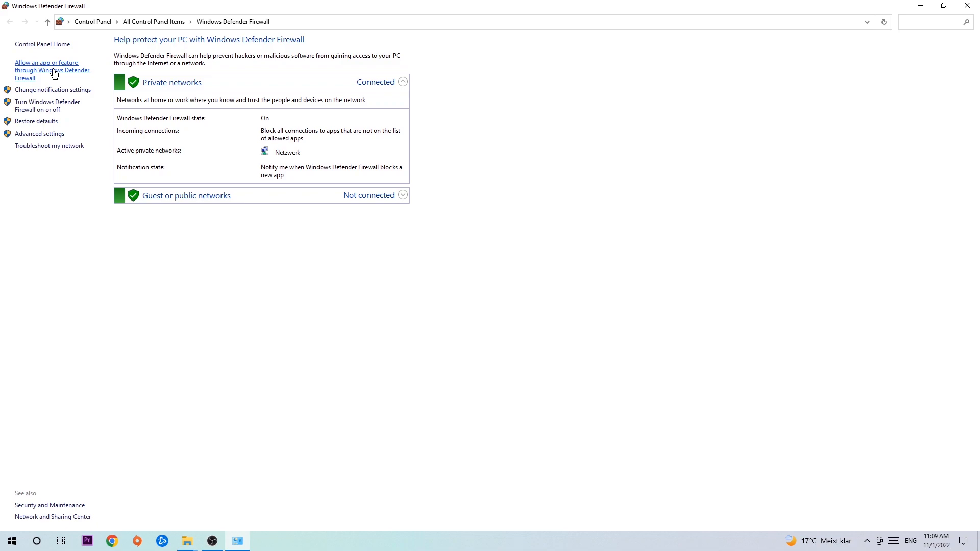
Show the Allowed apps list and unlock it with Change settings for editing
{"action": "left_click", "coordinate": [52, 70]}
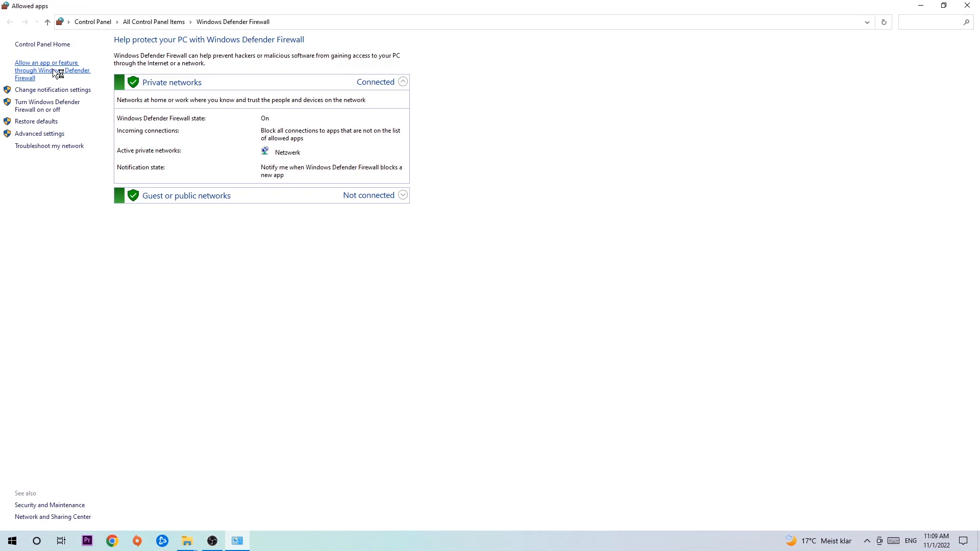
{"action": "left_click", "coordinate": [52, 70]}
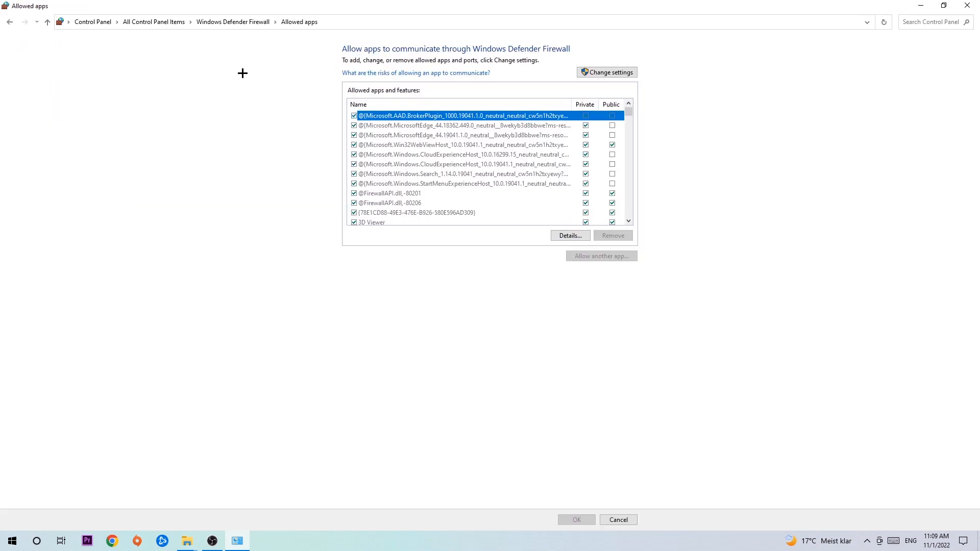
{"action": "left_click", "coordinate": [605, 72]}
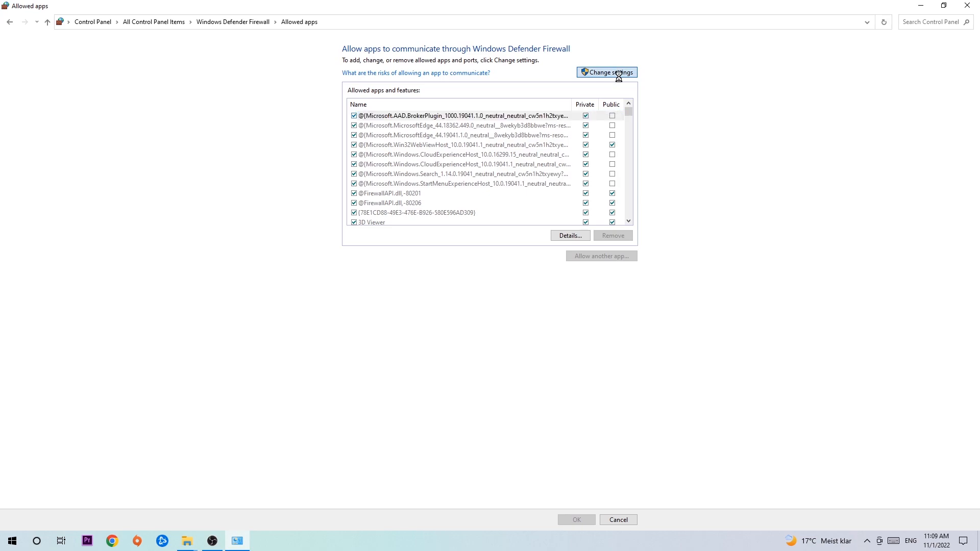
{"action": "left_click", "coordinate": [606, 71]}
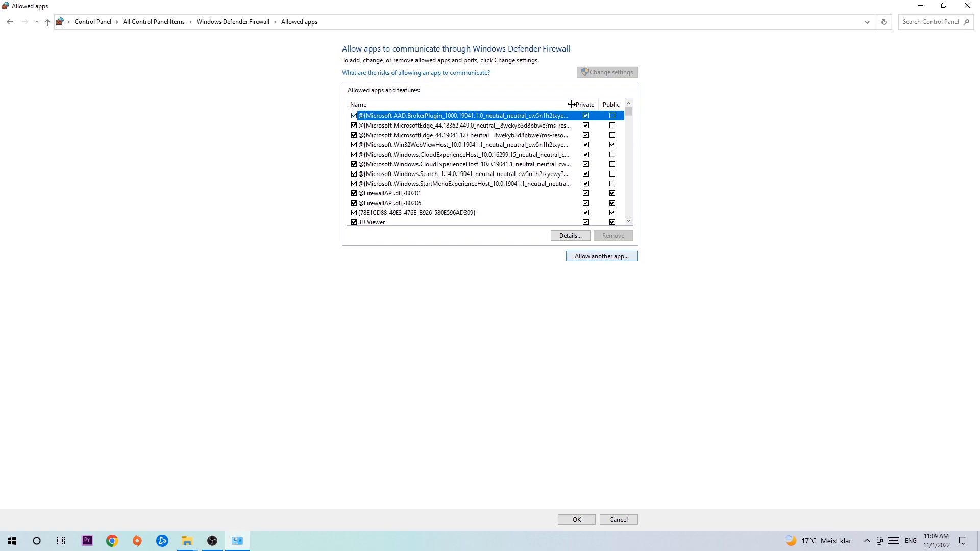
{"action": "mouse_move", "coordinate": [596, 243]}
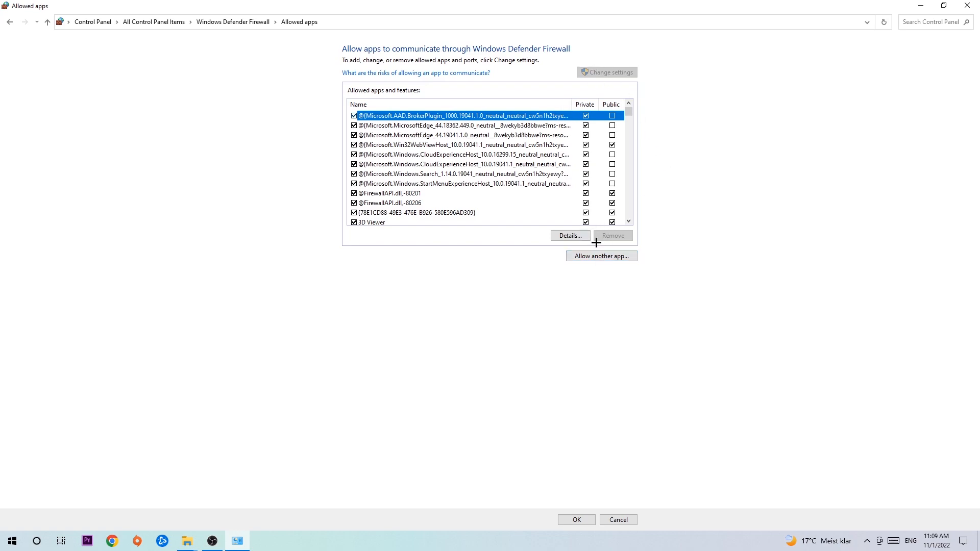
Start Allow another app and browse System32 for the program file, then close the dialogs
{"action": "left_click", "coordinate": [600, 255]}
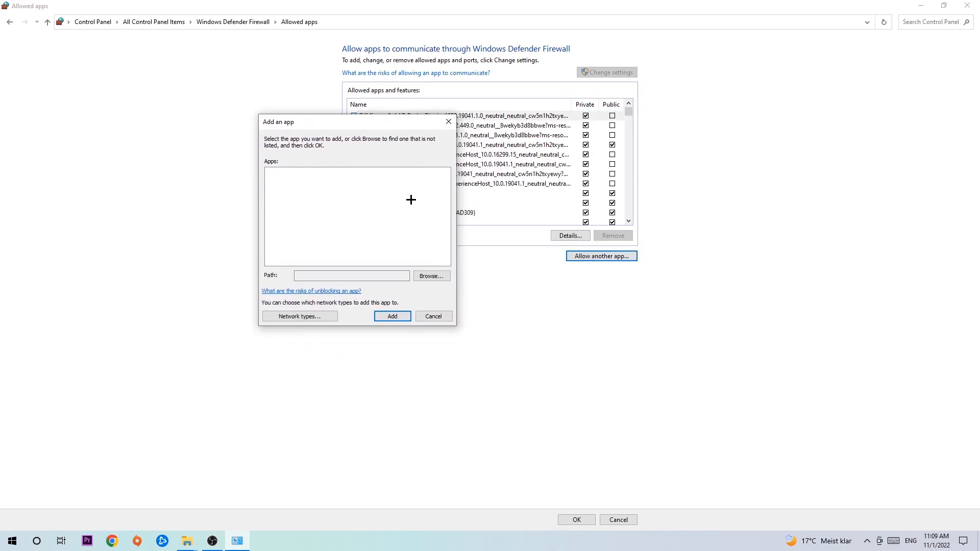
{"action": "mouse_move", "coordinate": [421, 275]}
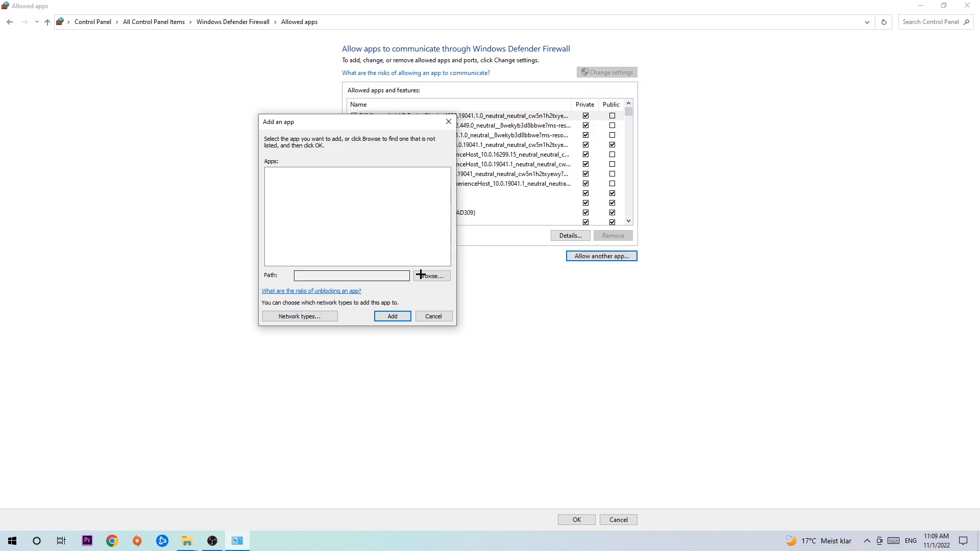
{"action": "left_click", "coordinate": [431, 276]}
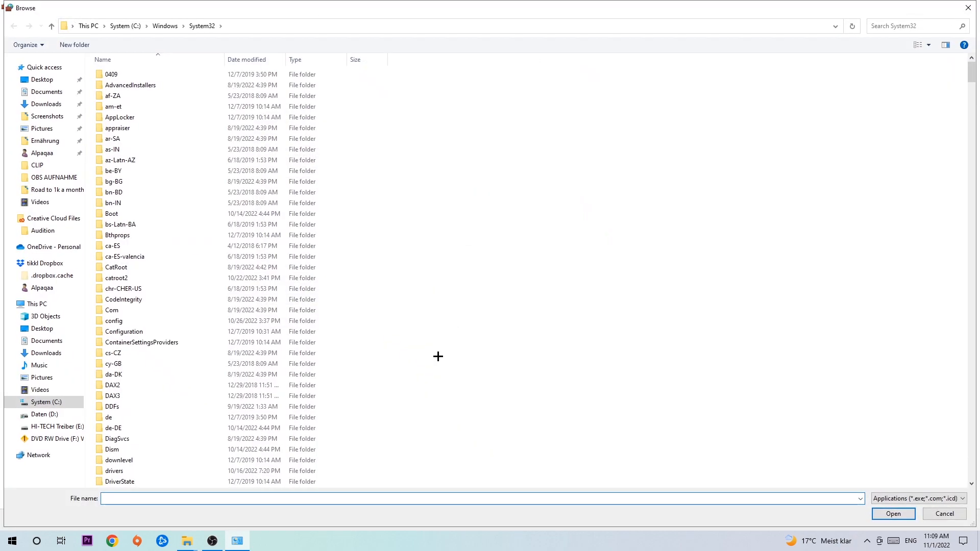
{"action": "mouse_move", "coordinate": [431, 350]}
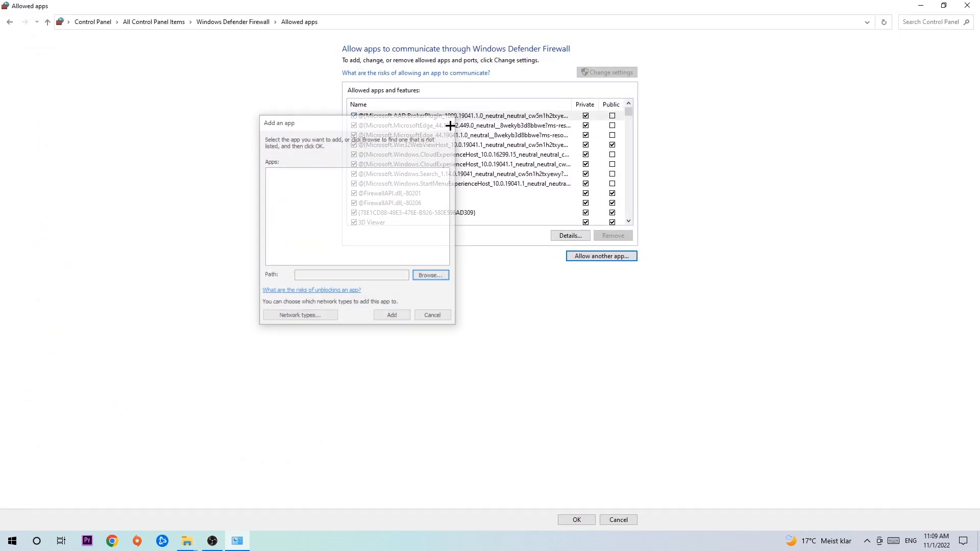
{"action": "left_click", "coordinate": [431, 314]}
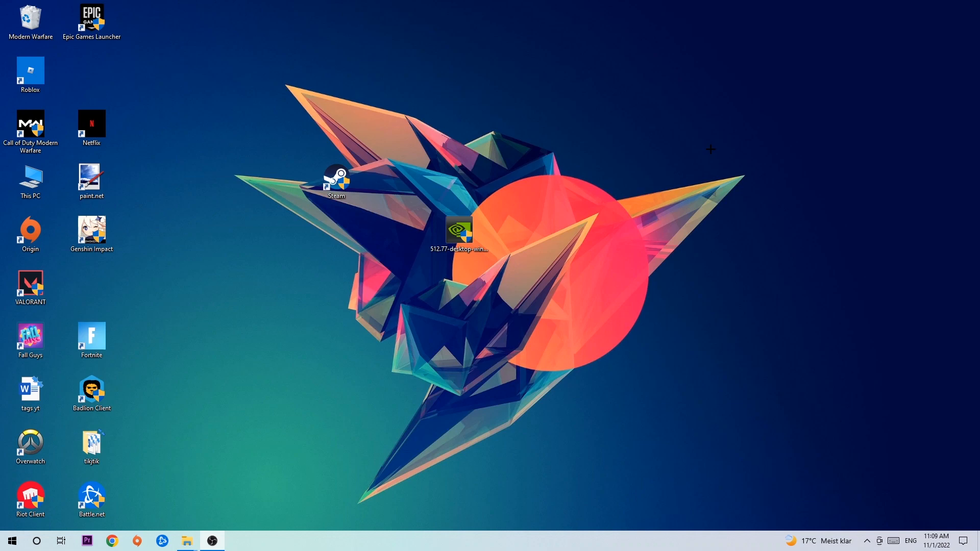
{"action": "mouse_move", "coordinate": [671, 142]}
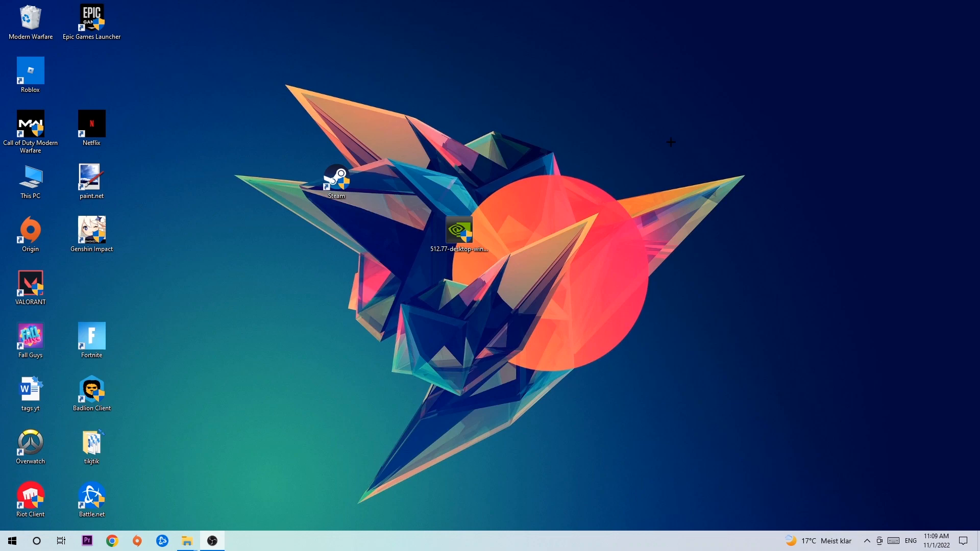